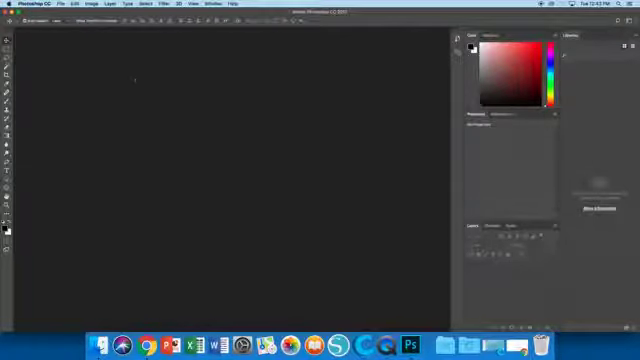
Start a new document from the File menu and name it 'combi'.
left_click(63, 4)
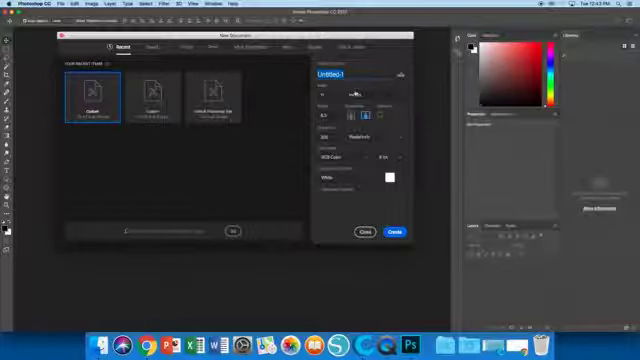
type("combi")
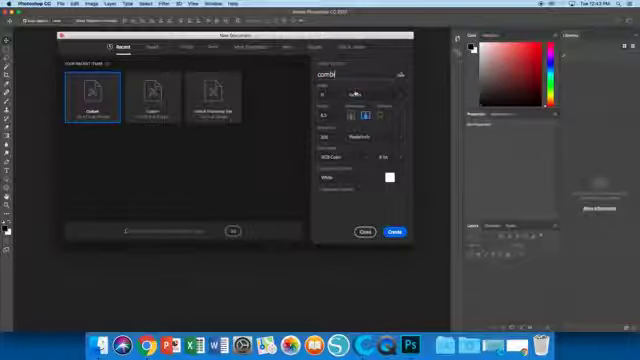